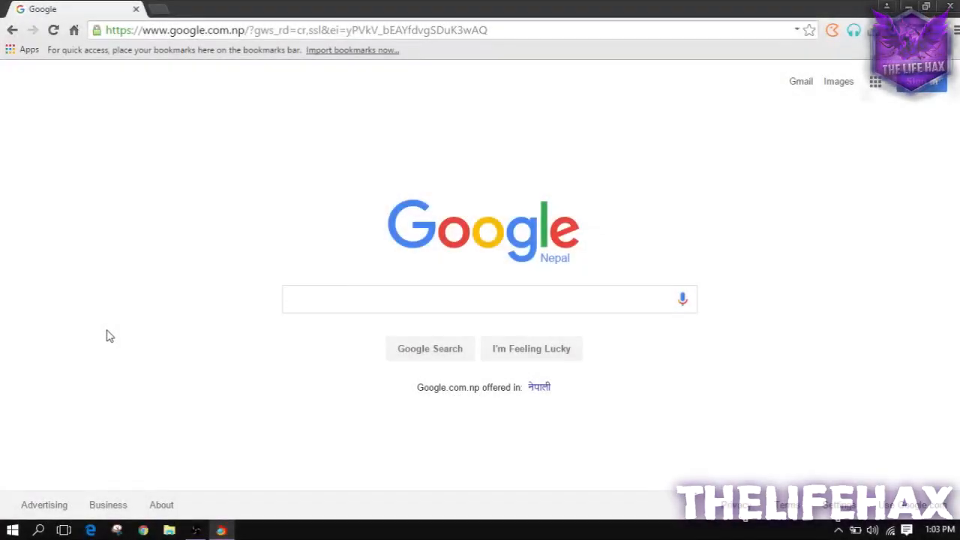
mouse_move(911, 198)
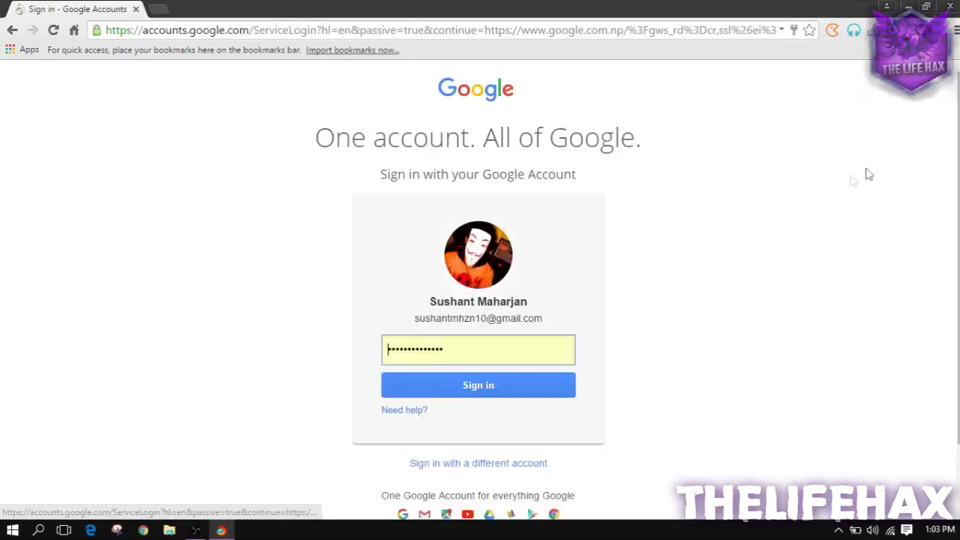
Sign in to the Google account with the entered password.
click(477, 385)
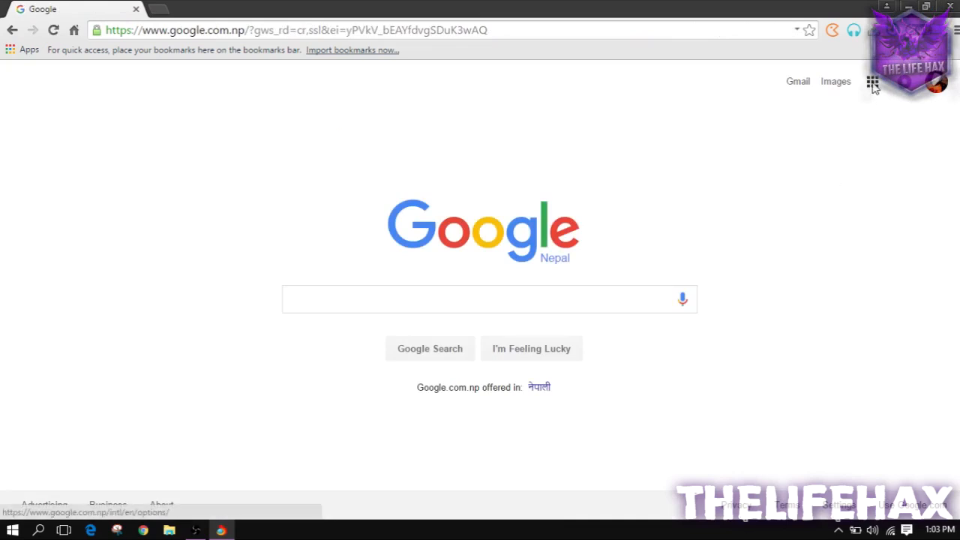
Launch Blogger from the Google apps grid.
click(871, 81)
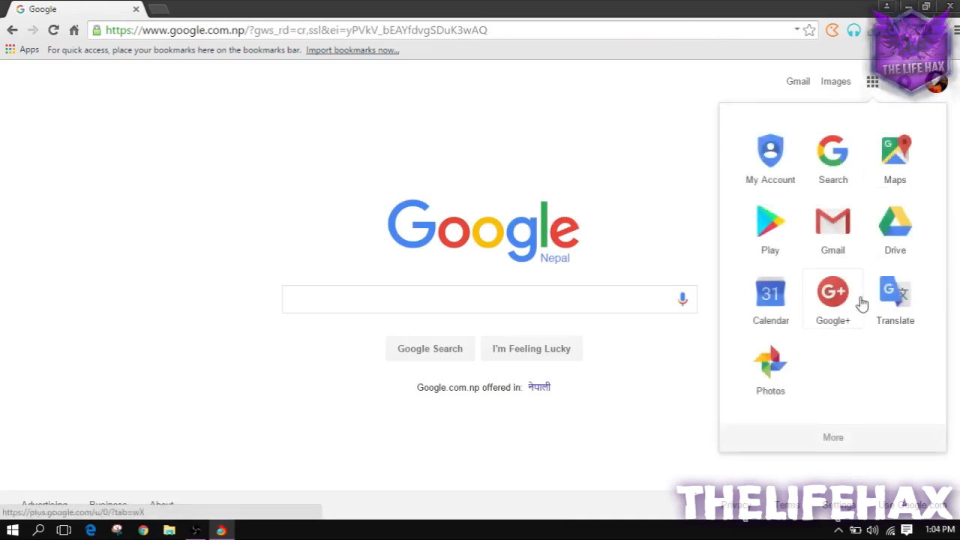
scroll(down, 3)
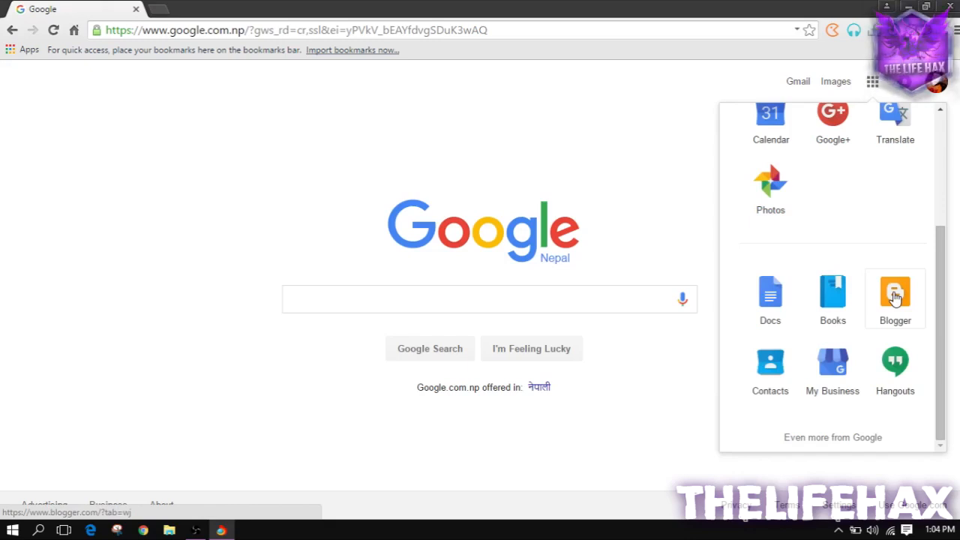
click(895, 292)
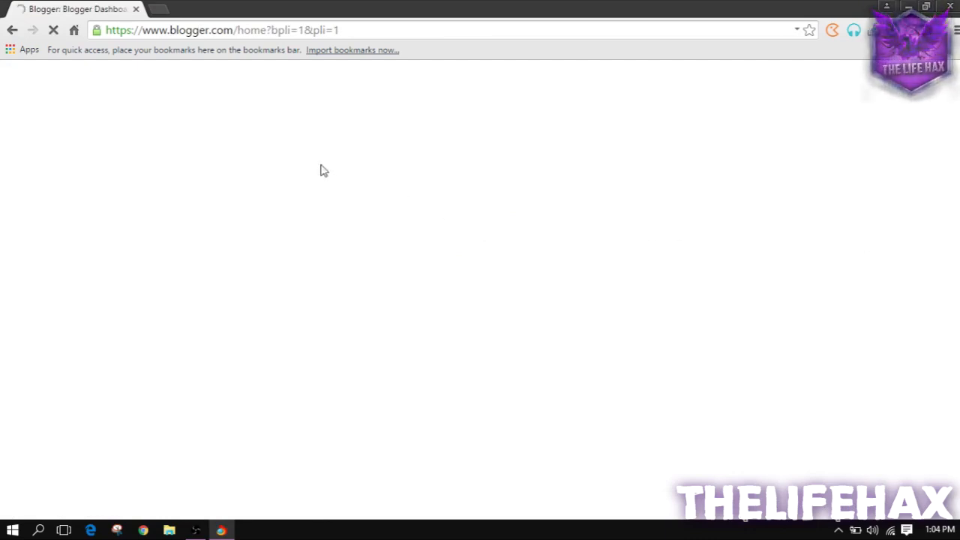
mouse_move(377, 172)
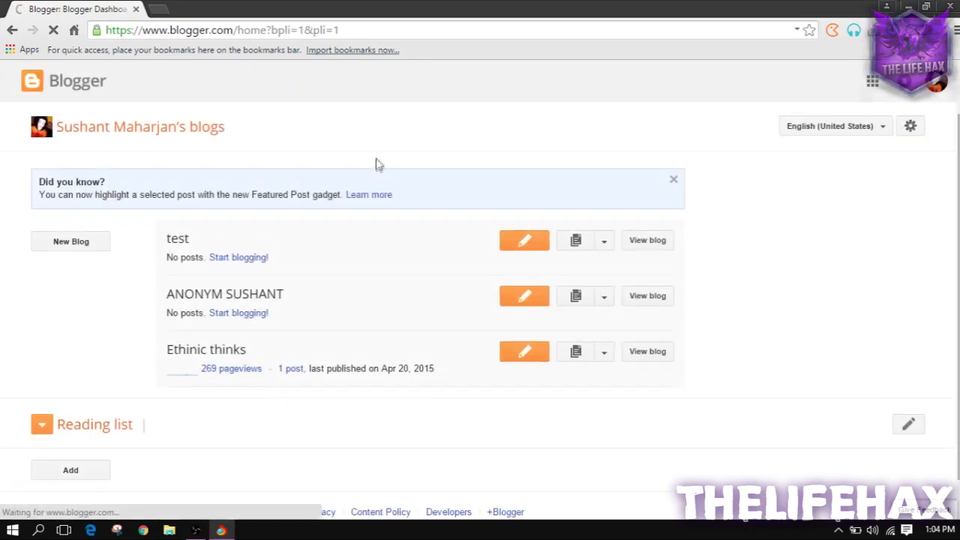
Let the Blogger dashboard finish loading with its three existing blogs.
click(41, 423)
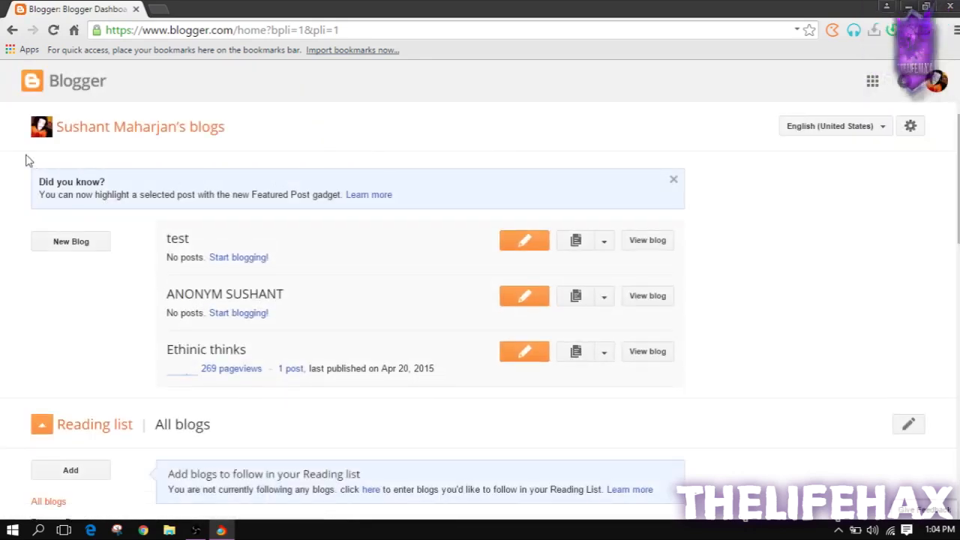
mouse_move(21, 258)
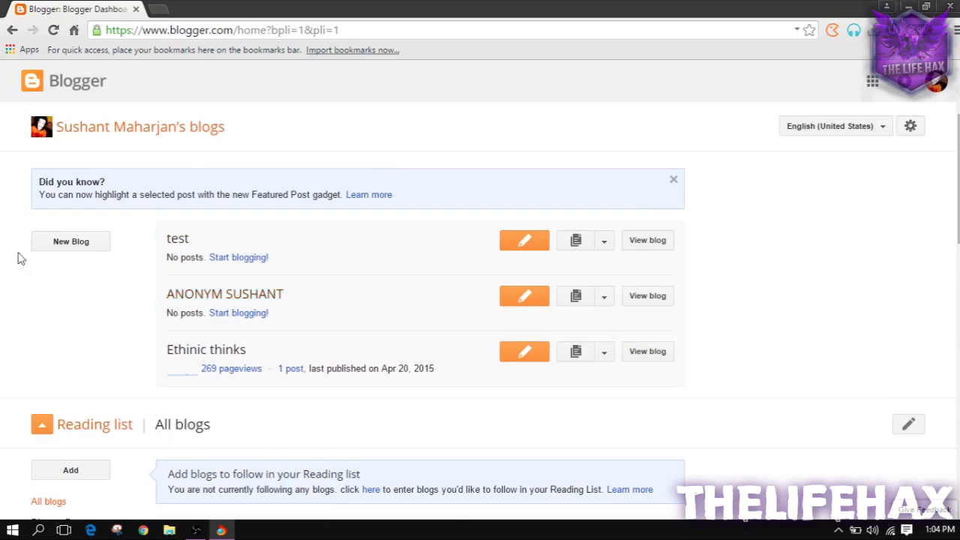
mouse_move(2, 232)
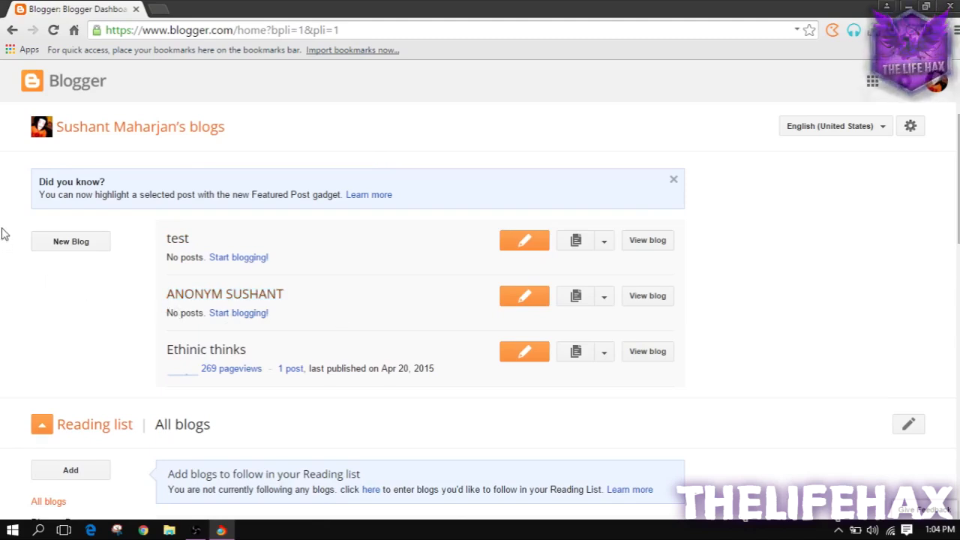
mouse_move(90, 283)
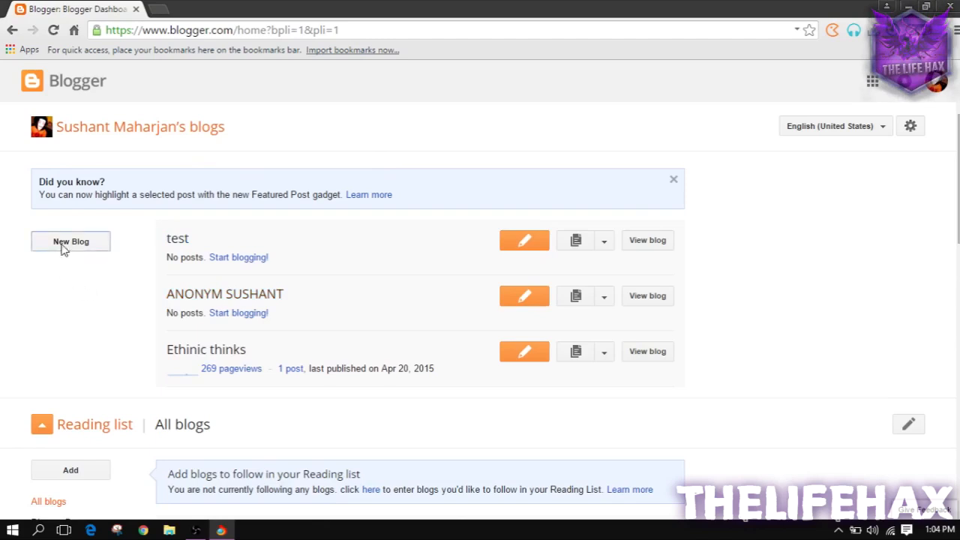
Start a new blog and enter the title 'cooking on furnance'.
click(70, 240)
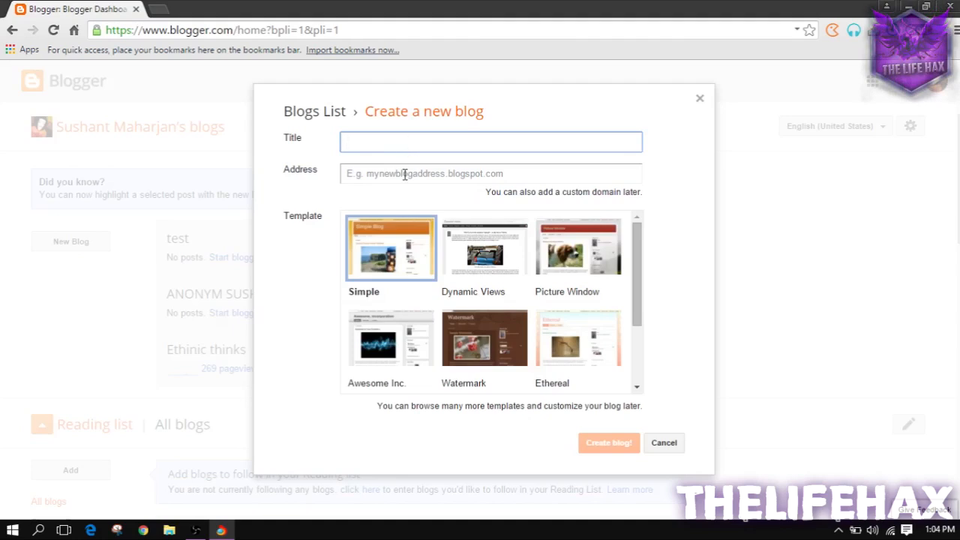
click(490, 173)
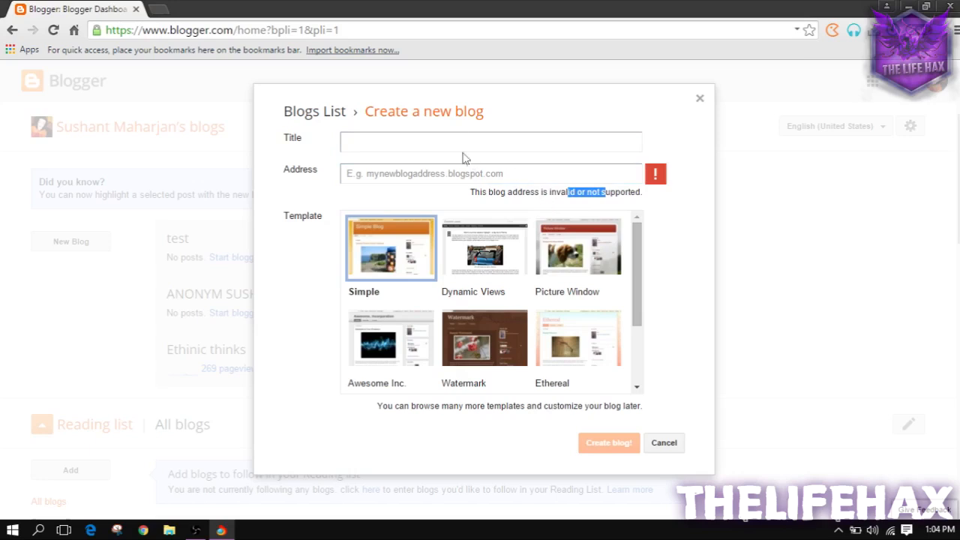
click(491, 142)
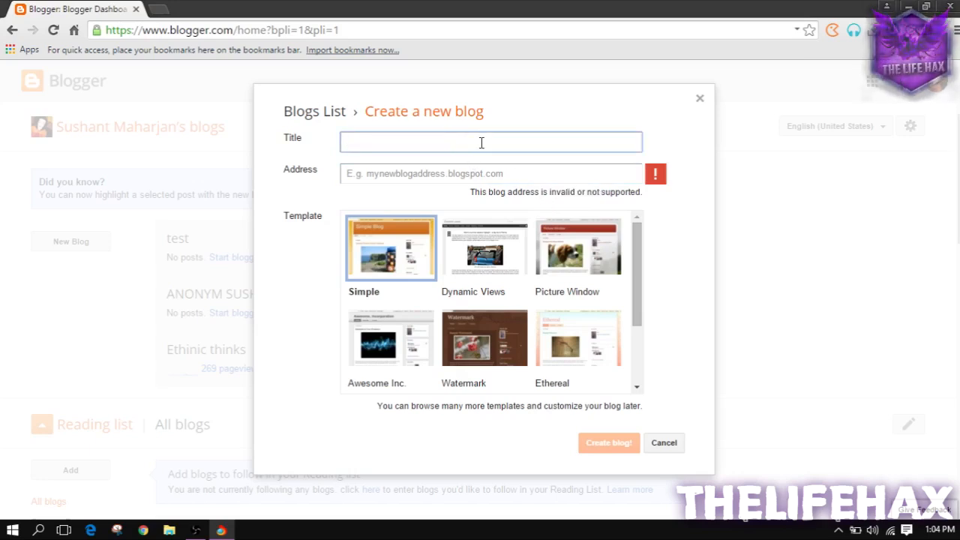
click(490, 142)
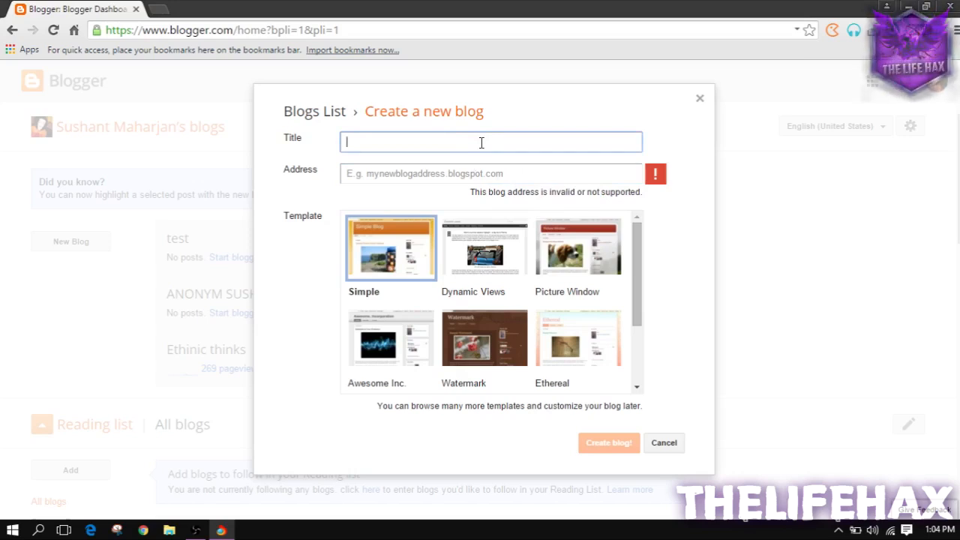
text(cooking)
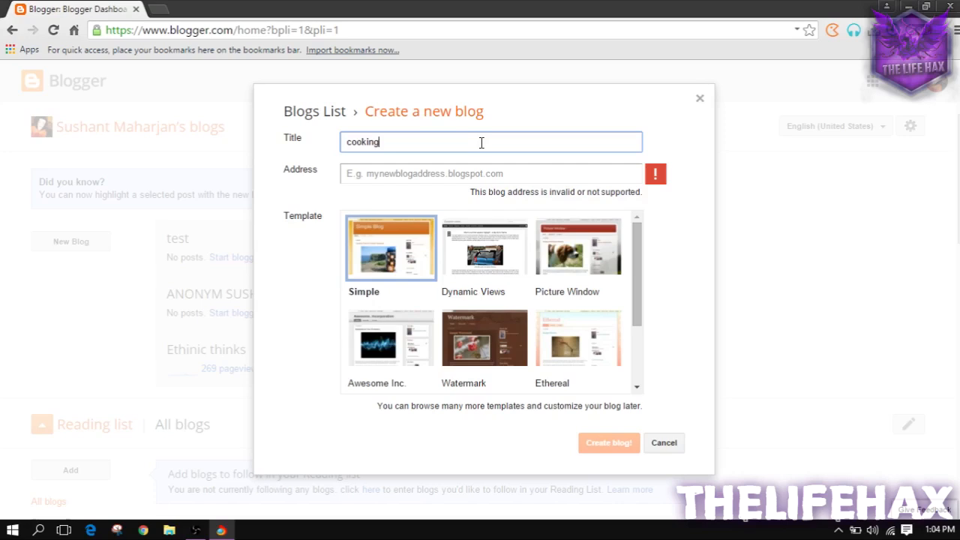
text(on furnance)
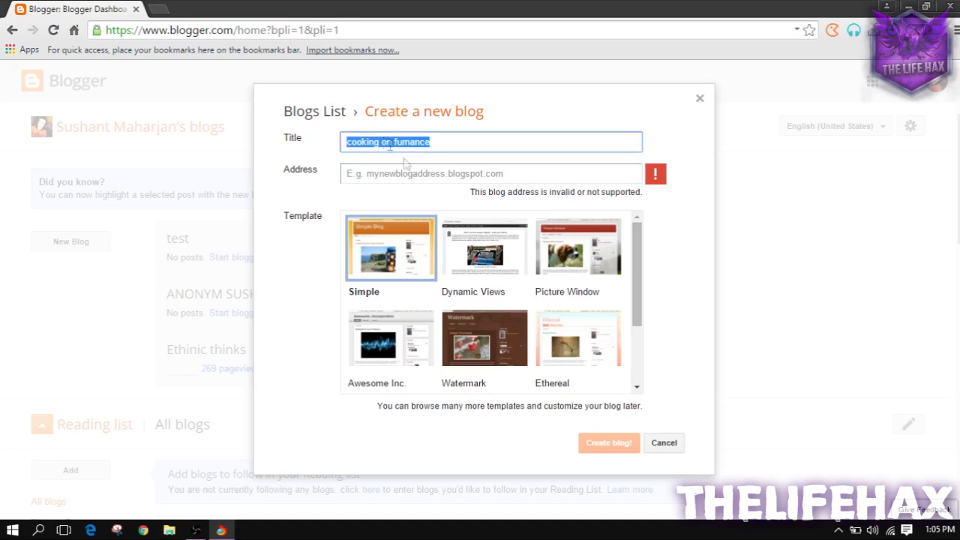
Set the blog address to furnacecook.blogspot.com and confirm it is available.
click(491, 173)
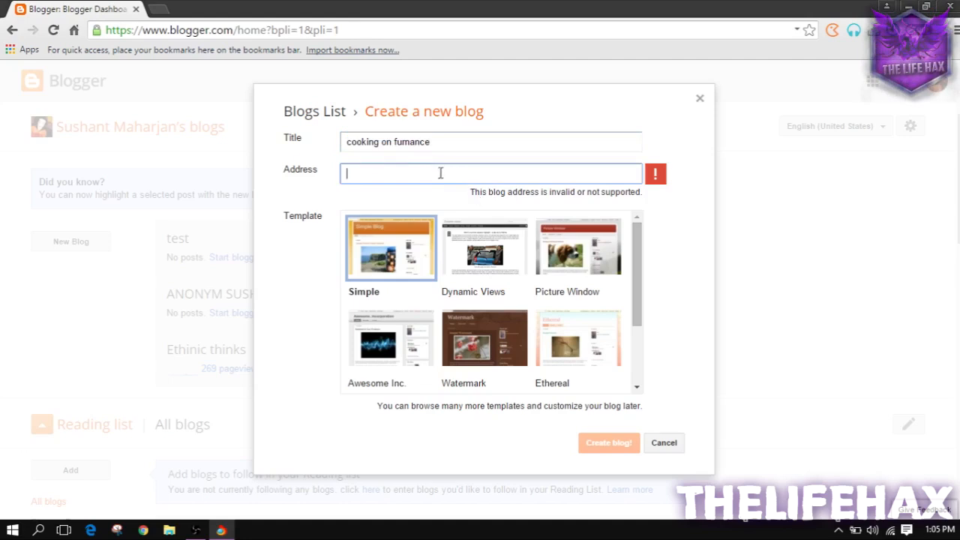
text(furnacecook)
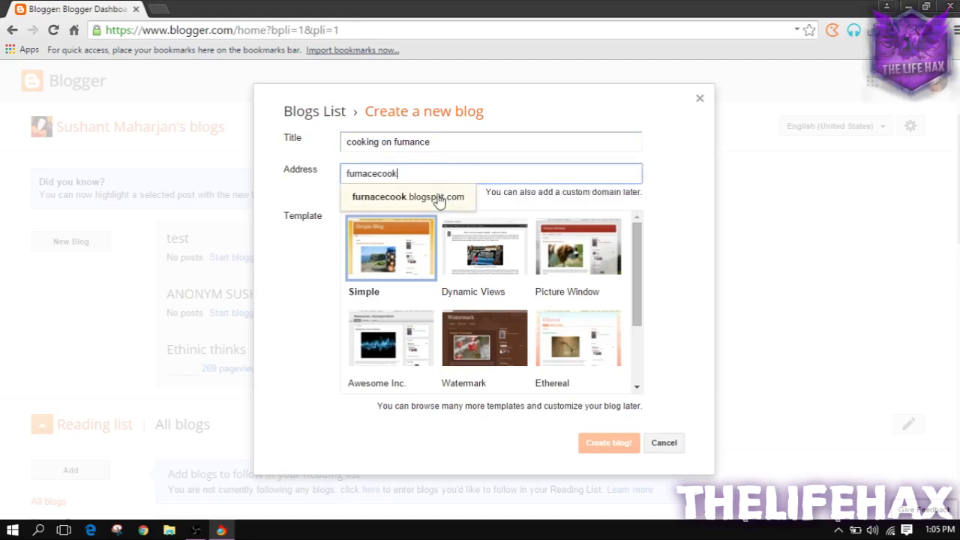
click(407, 196)
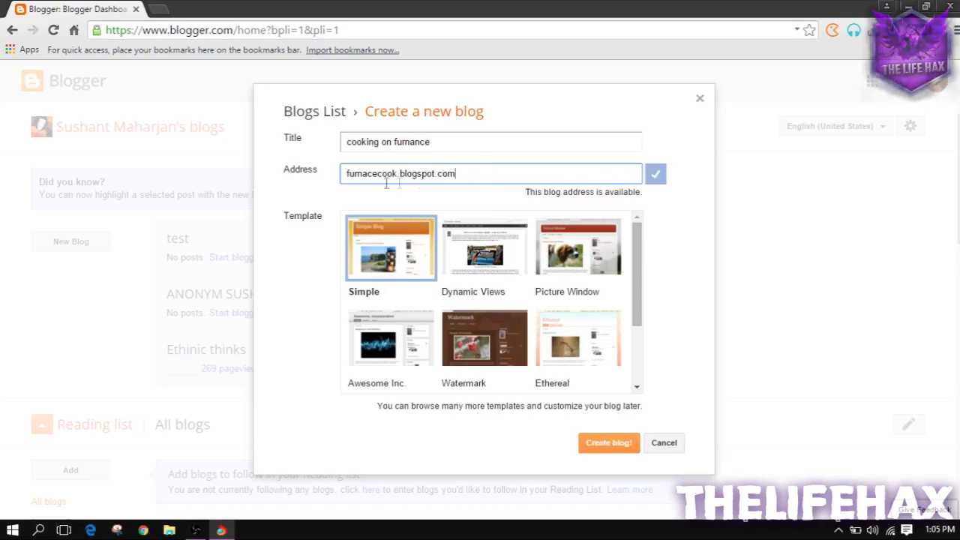
double_click(362, 174)
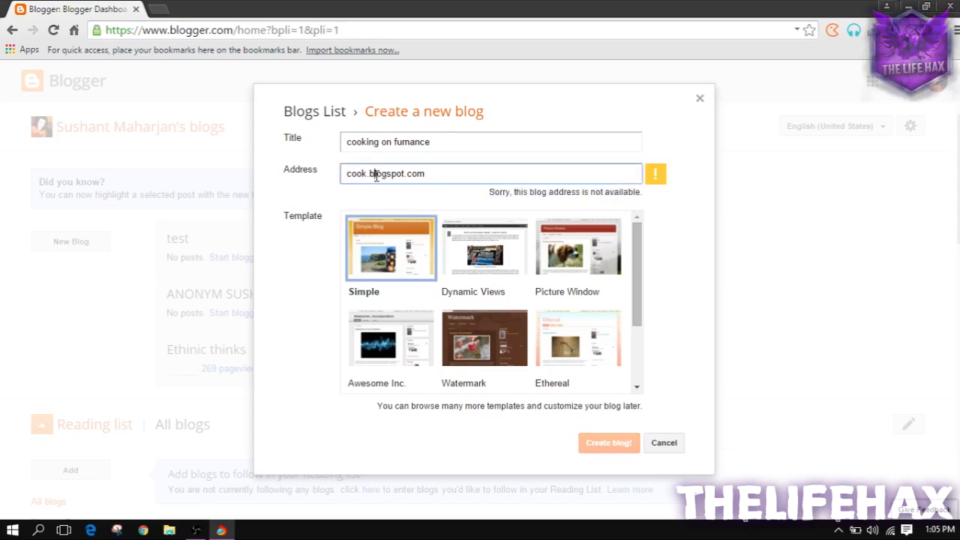
text(furnacecook)
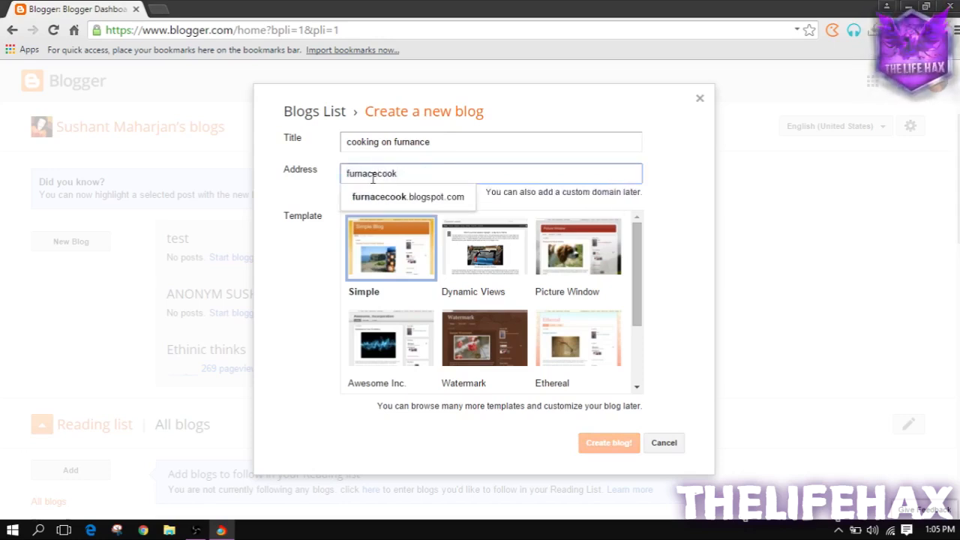
click(407, 196)
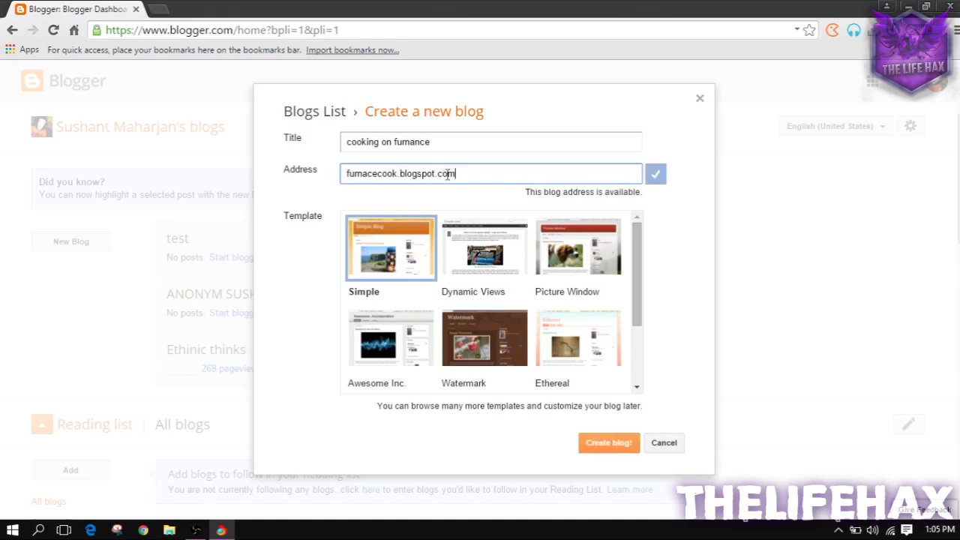
mouse_move(509, 180)
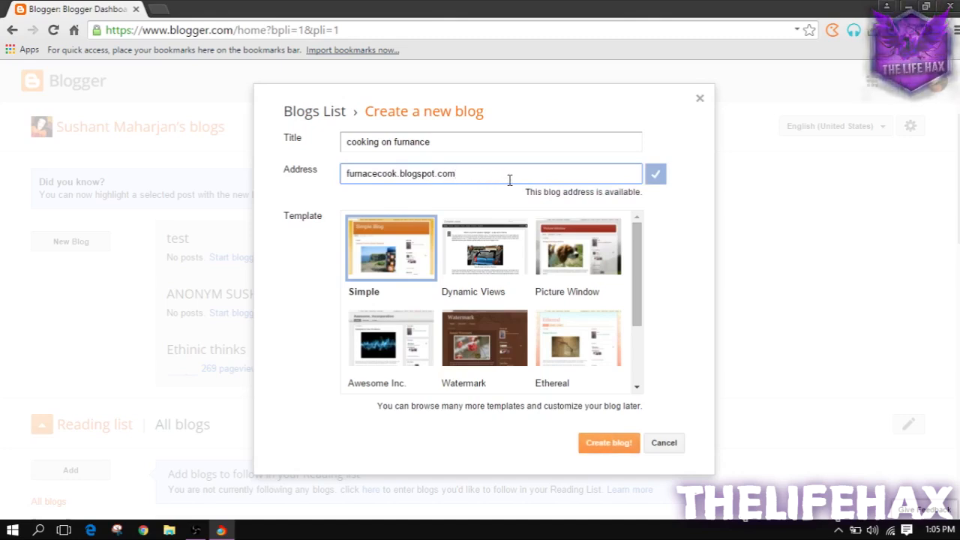
double_click(416, 173)
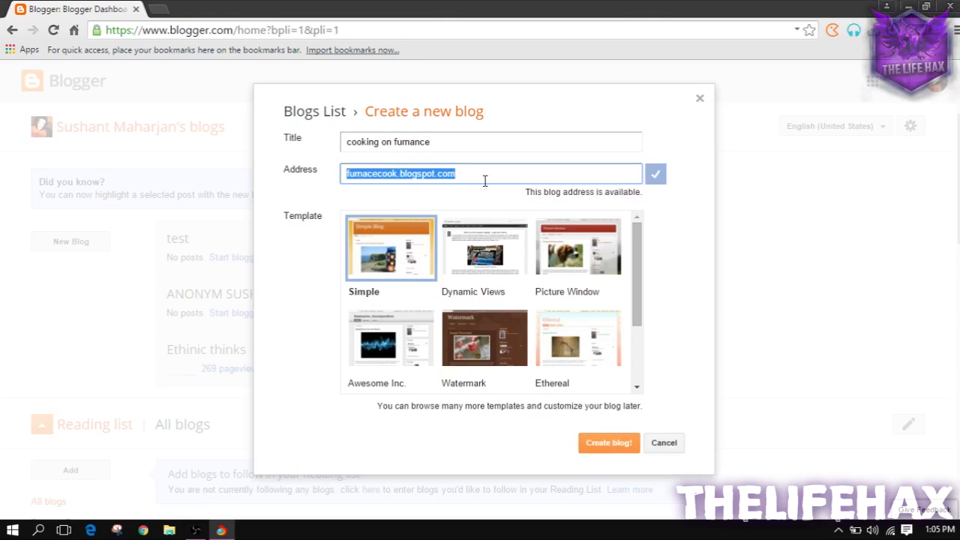
mouse_move(471, 289)
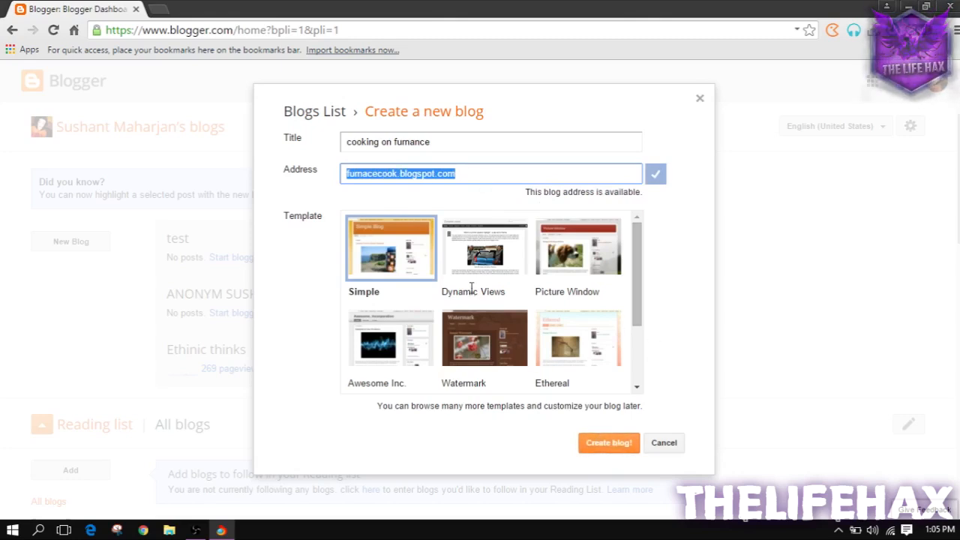
Choose the Awesome Inc. template and create the blog.
scroll(down, 3)
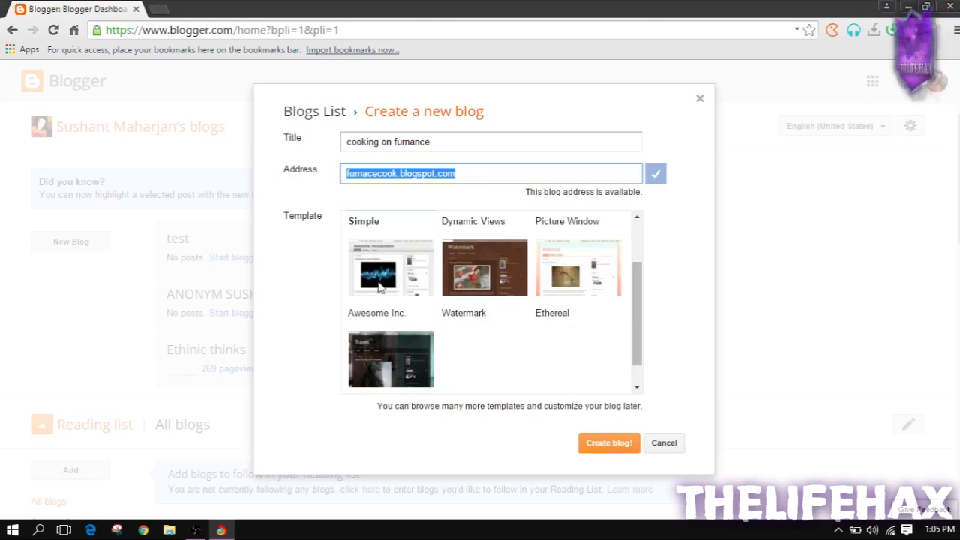
click(390, 267)
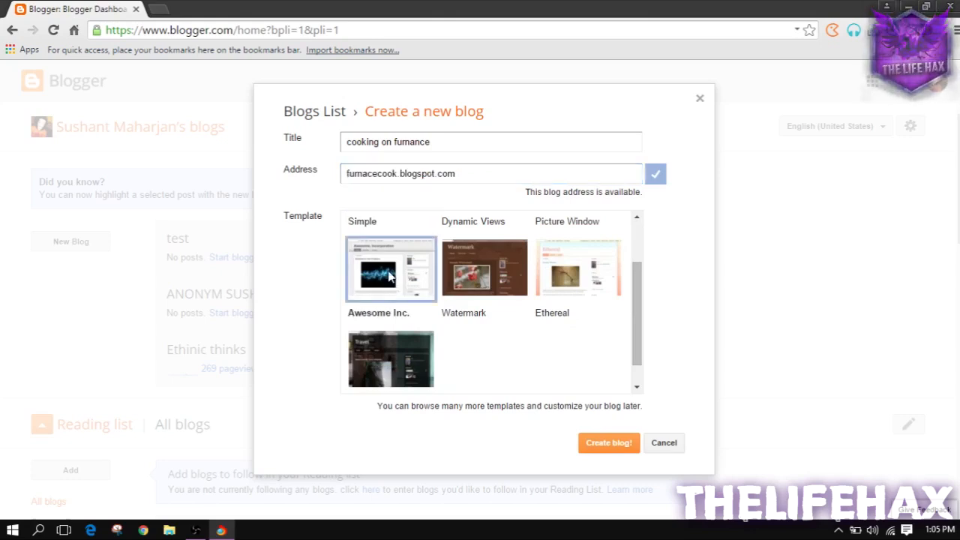
click(608, 443)
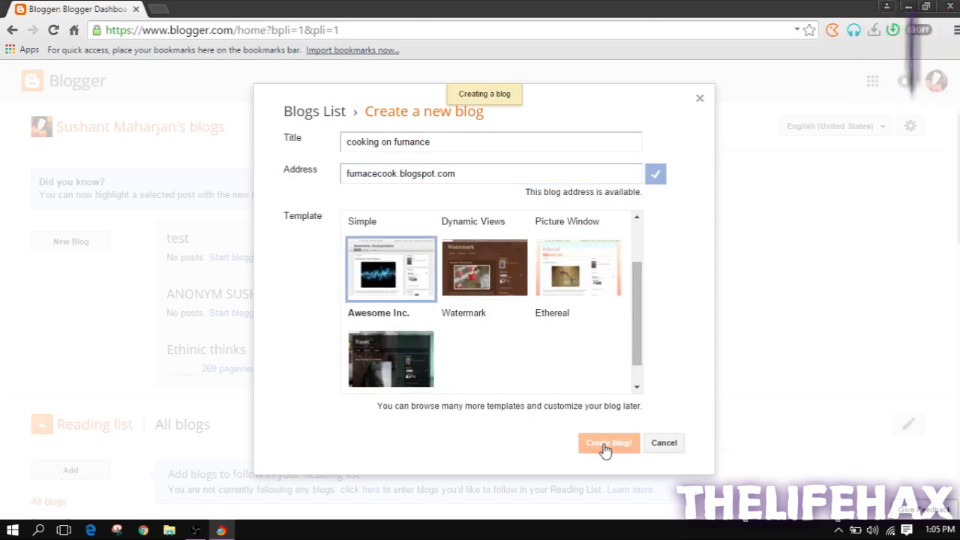
click(607, 442)
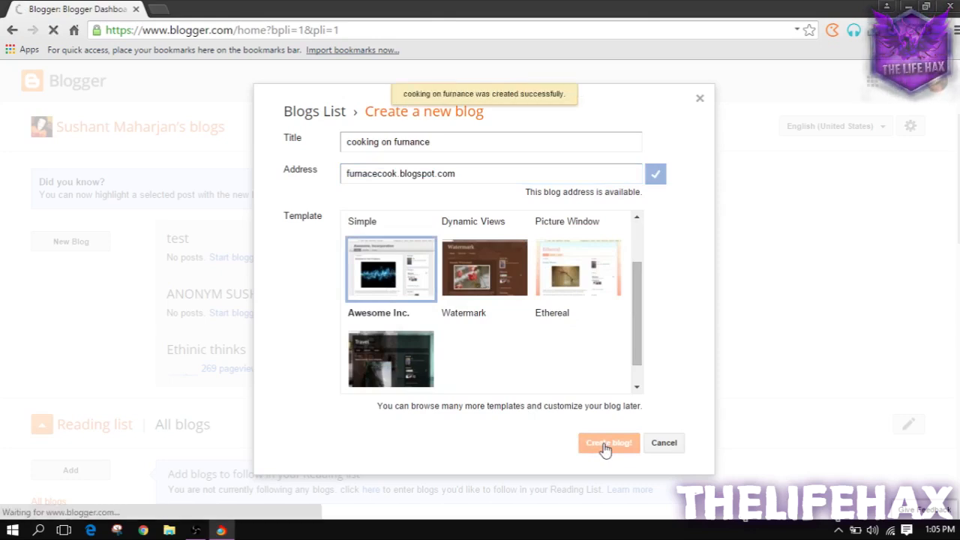
Open the new blog's dashboard, view the live blog in a new tab, then go to Posts.
click(608, 442)
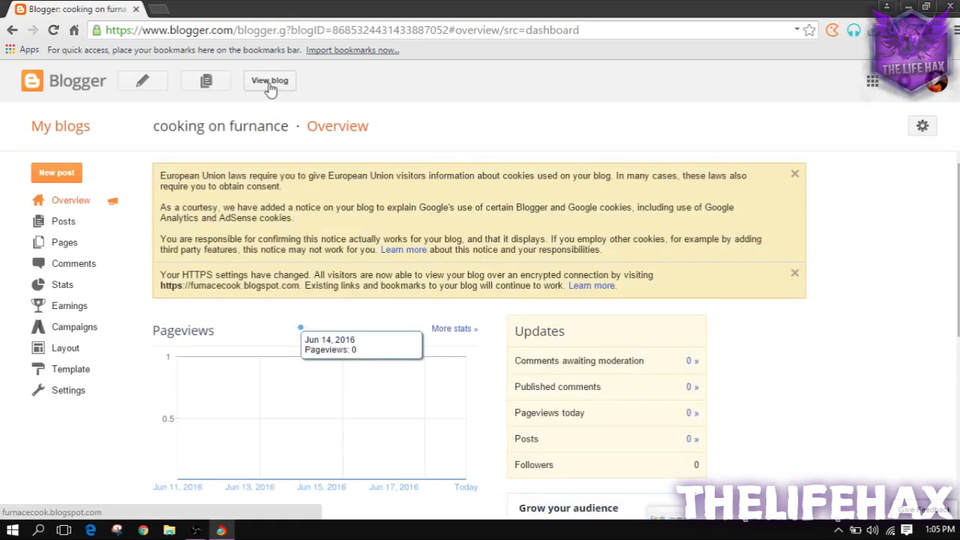
click(270, 80)
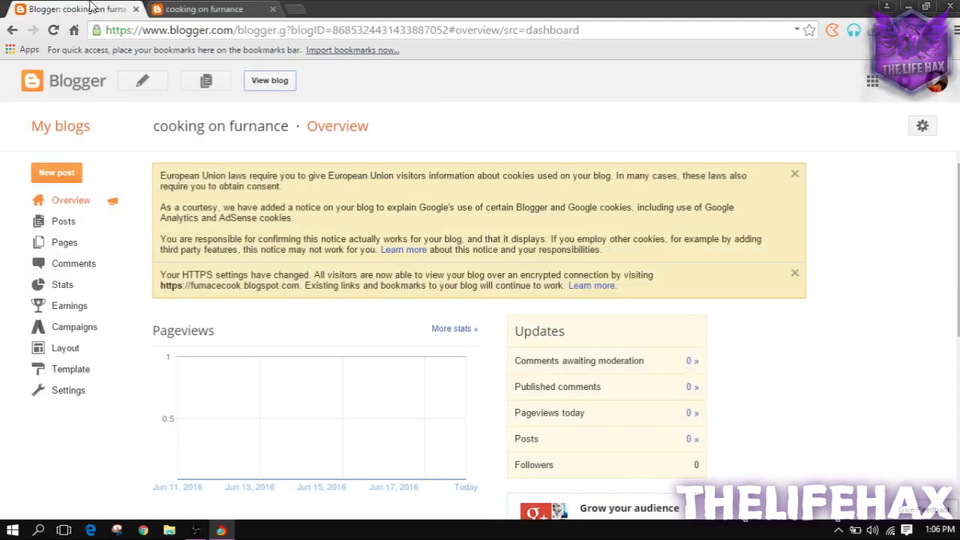
click(63, 220)
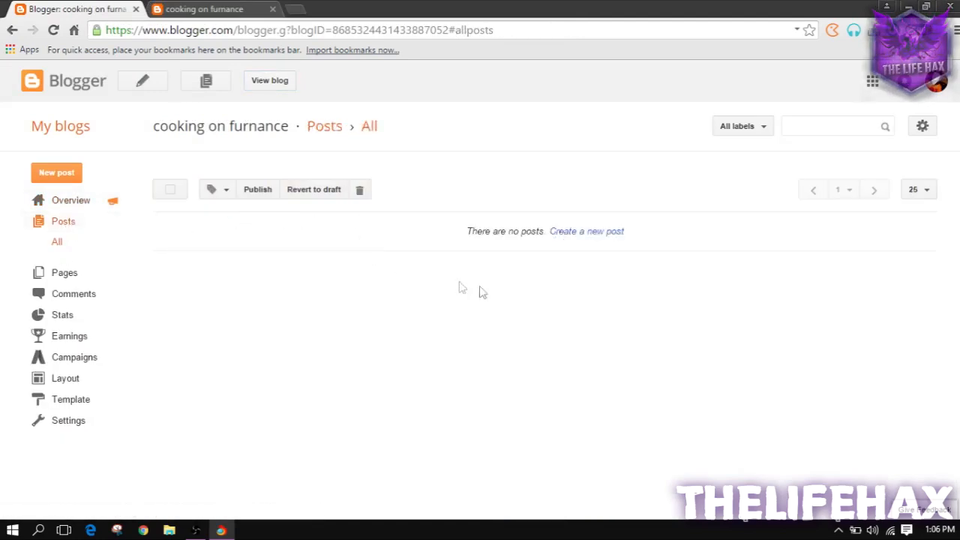
mouse_move(590, 246)
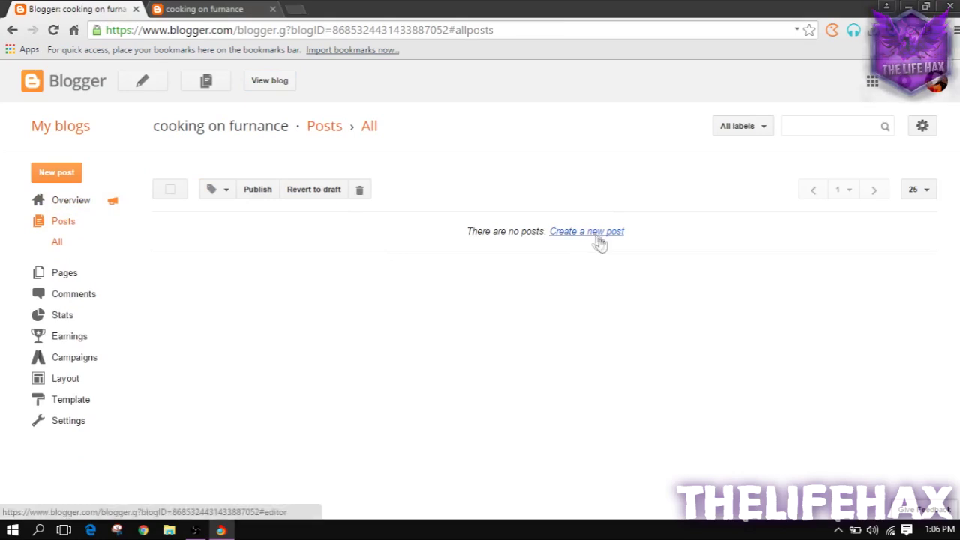
Create a post titled 'Hellow wolrd' with body 'This is th ecooking blogger'.
click(586, 231)
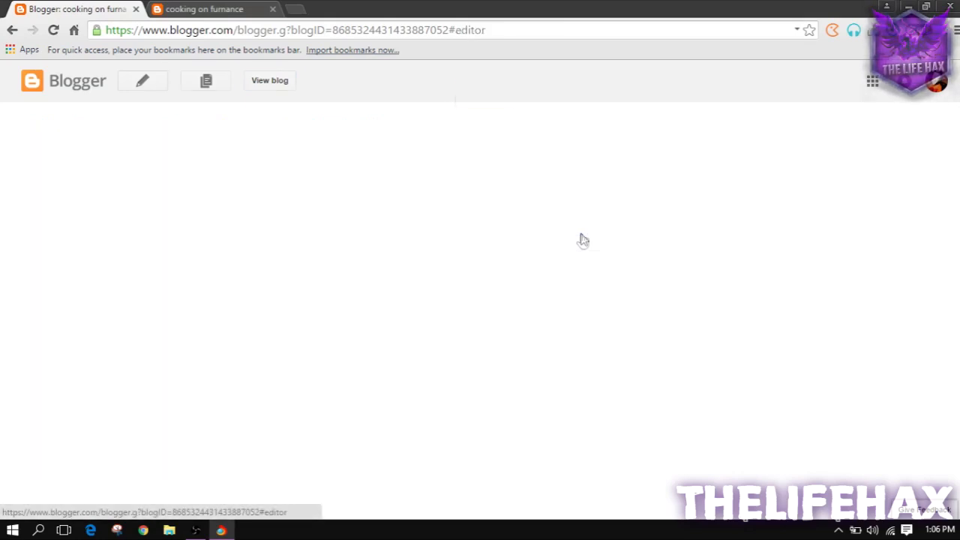
click(143, 80)
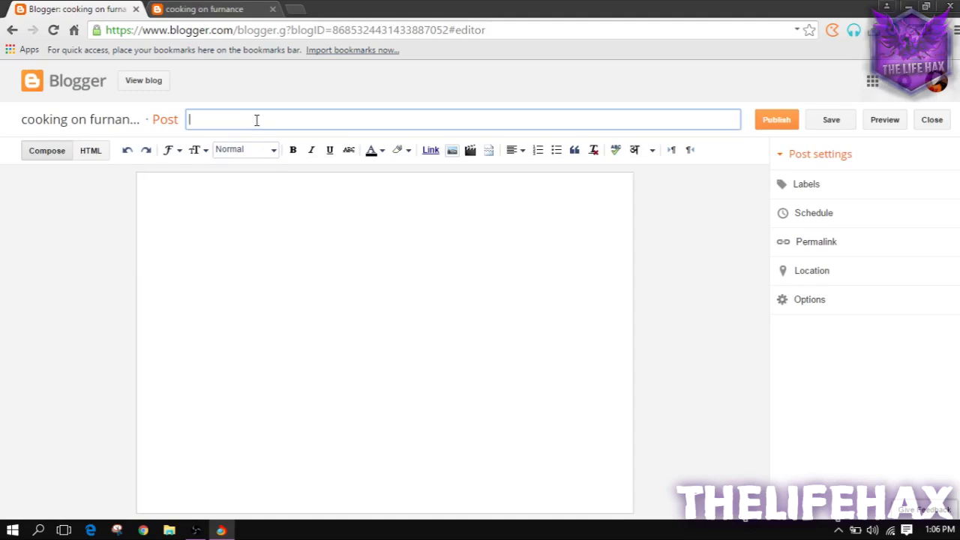
text(Hellow)
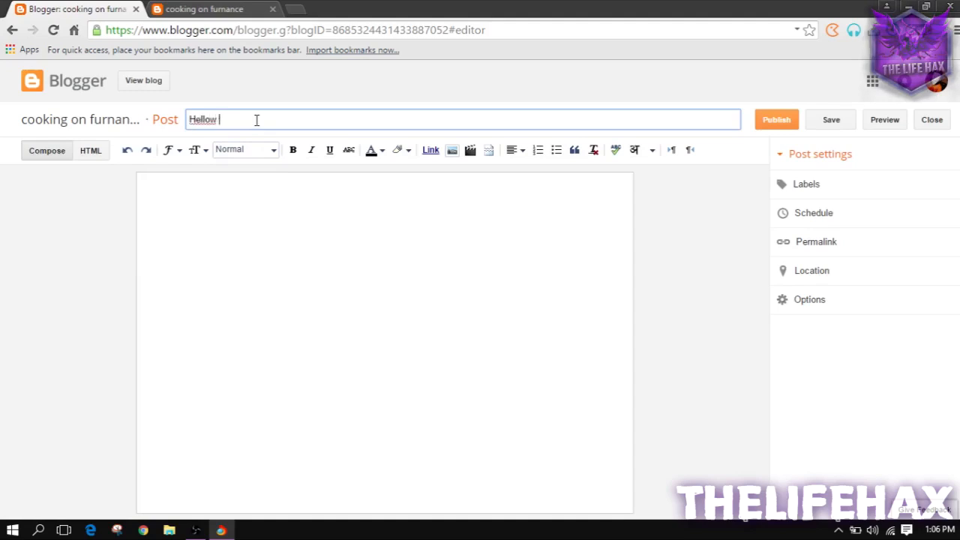
text(wolrd)
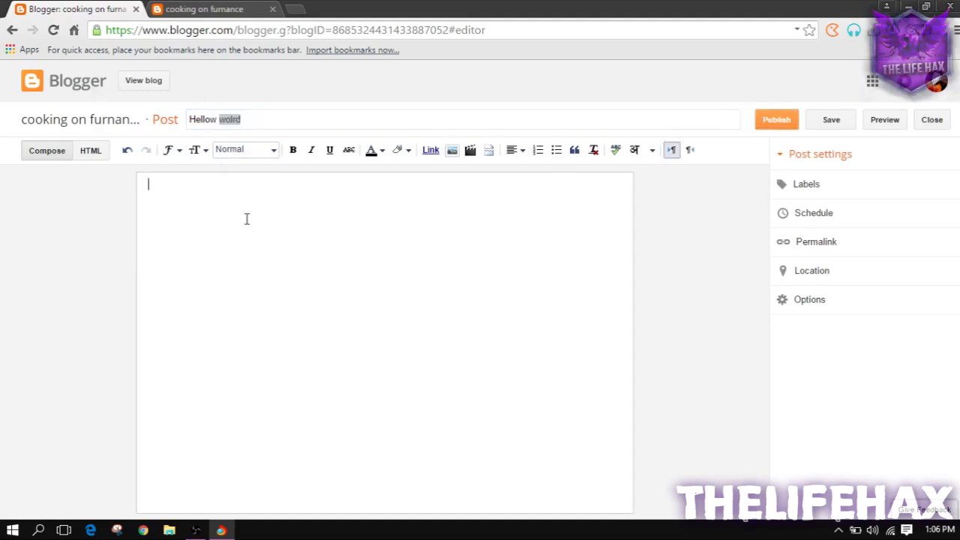
text(T)
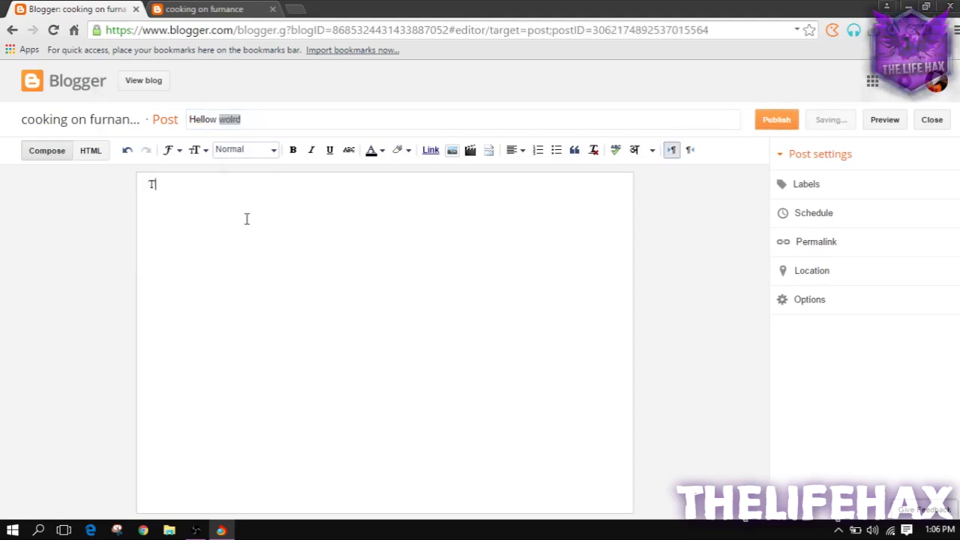
text(his is th ecooking blogger)
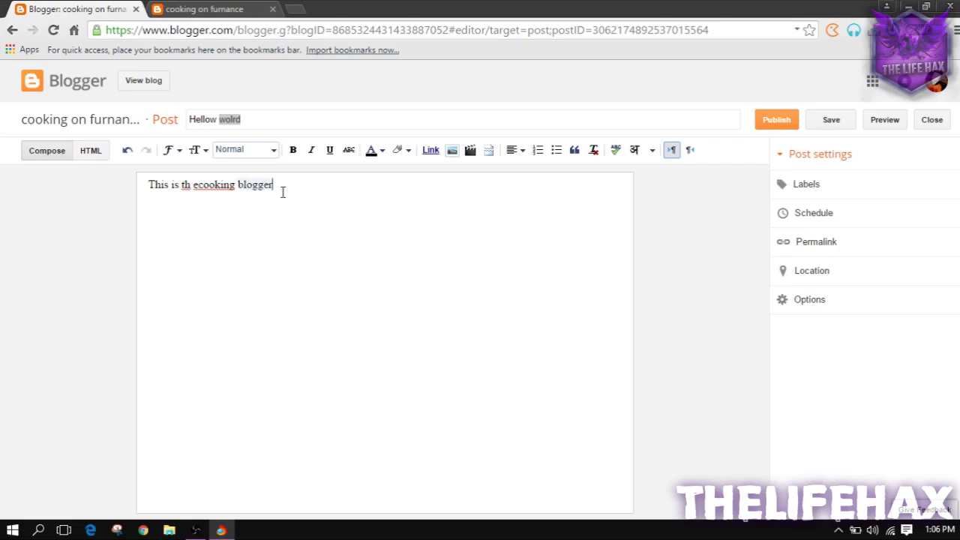
Correct 'ecooking' to 'cooking', fix 'th', and make the first line a heading.
right_click(212, 184)
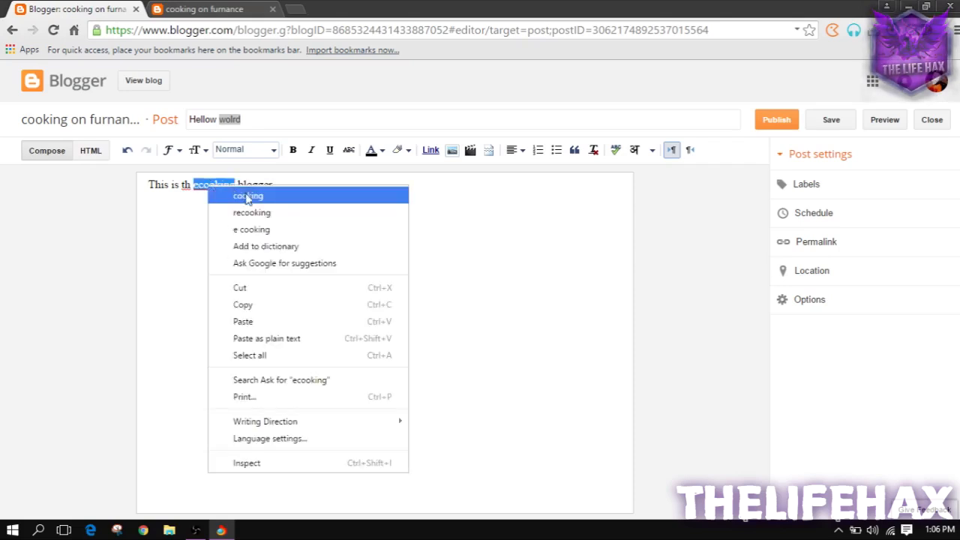
click(248, 196)
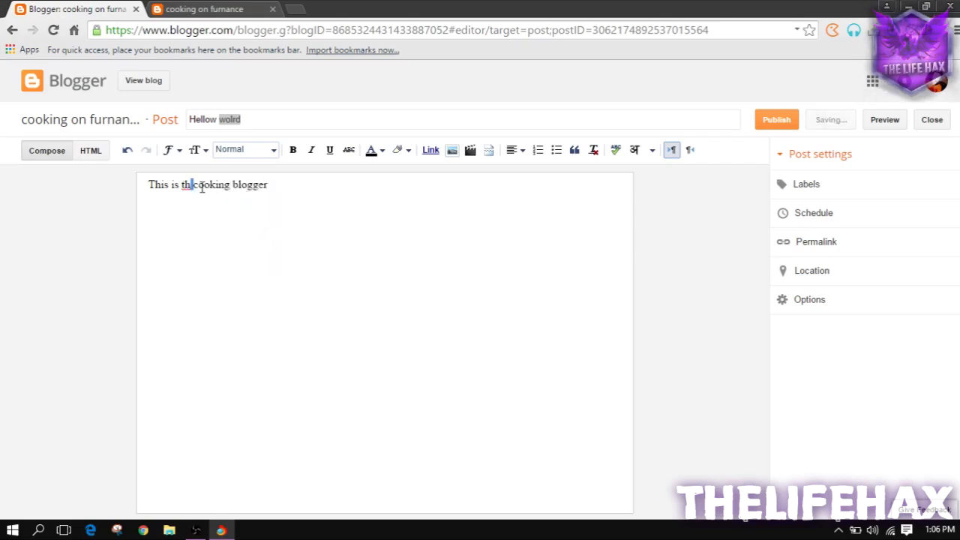
double_click(252, 185)
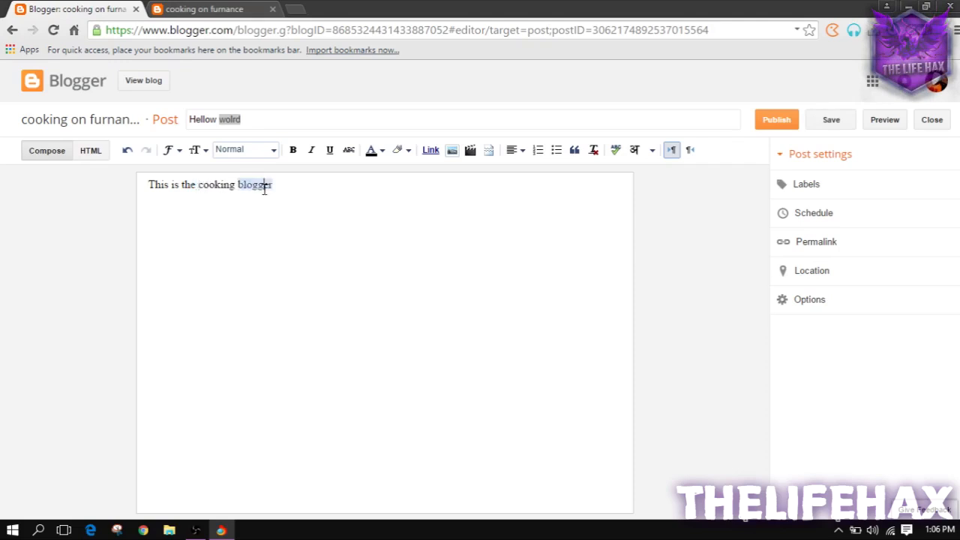
click(245, 148)
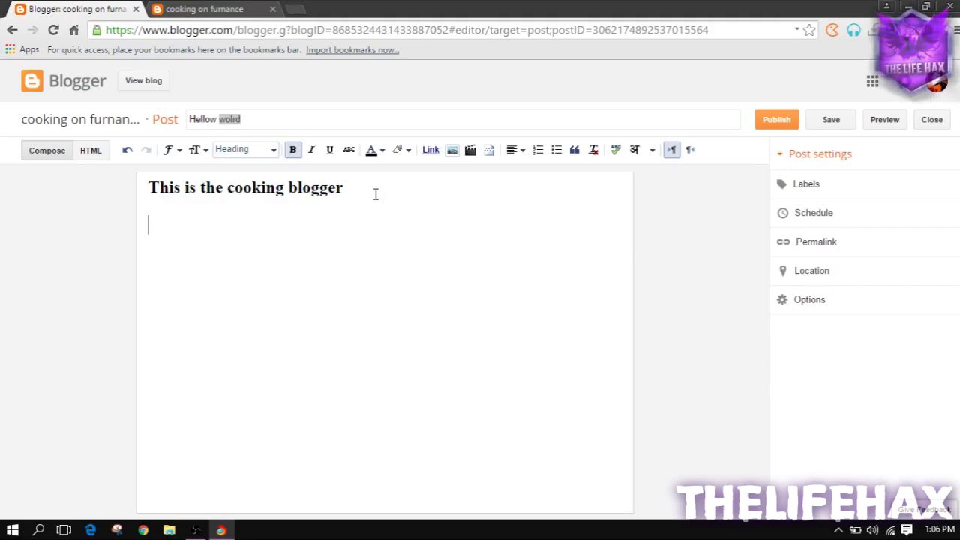
Add 'furnacecook' as a second line formatted as a heading.
text(furnacecook)
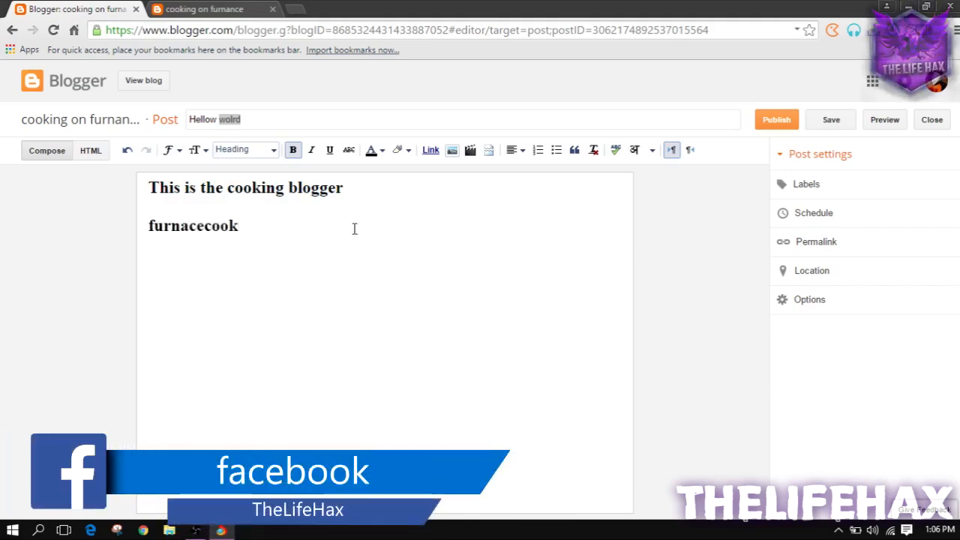
click(244, 149)
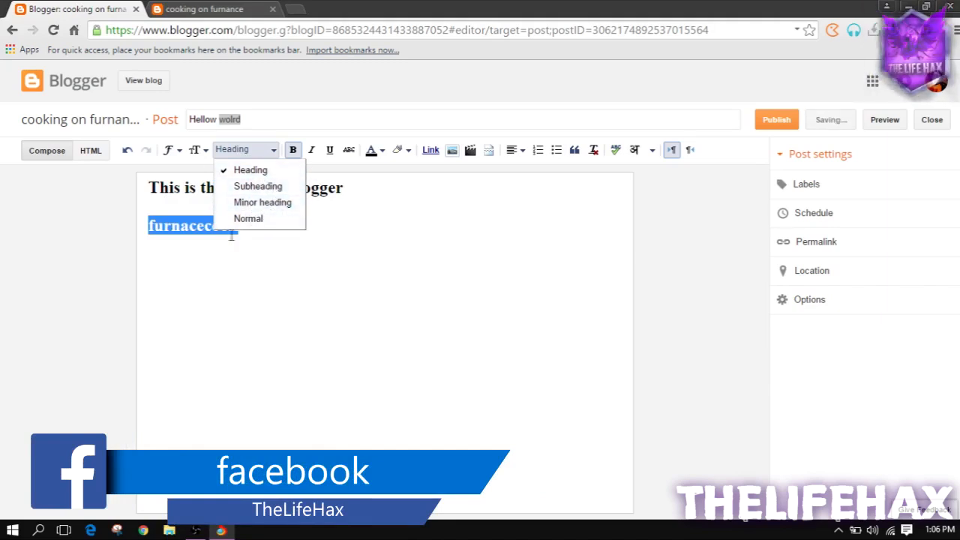
click(248, 218)
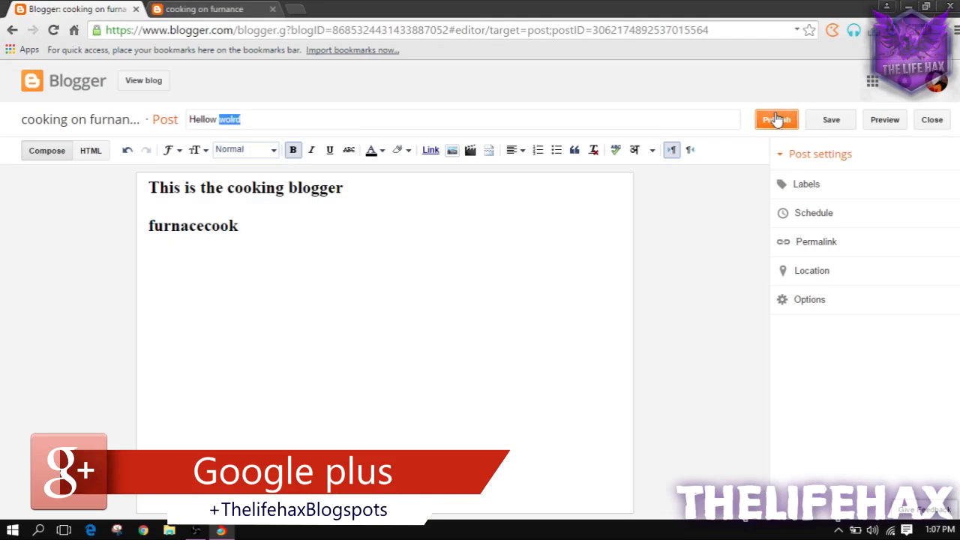
Publish 'Hellow wolrd', skip Google+ sharing, and view the live post.
click(776, 120)
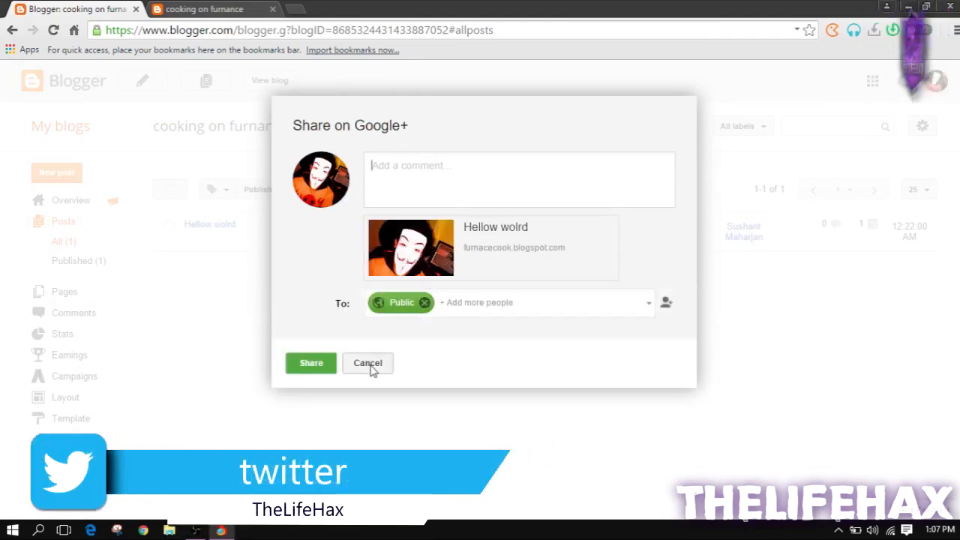
click(367, 363)
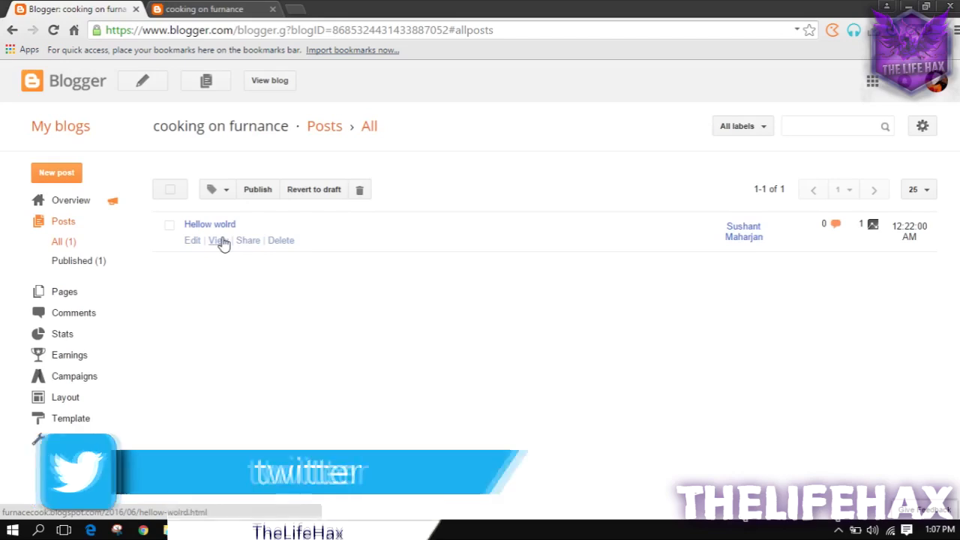
click(219, 240)
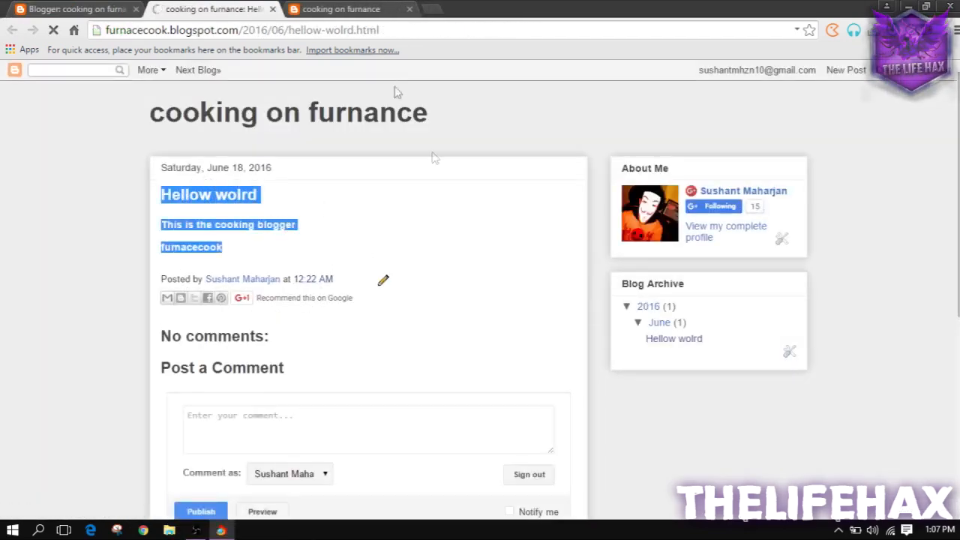
click(72, 9)
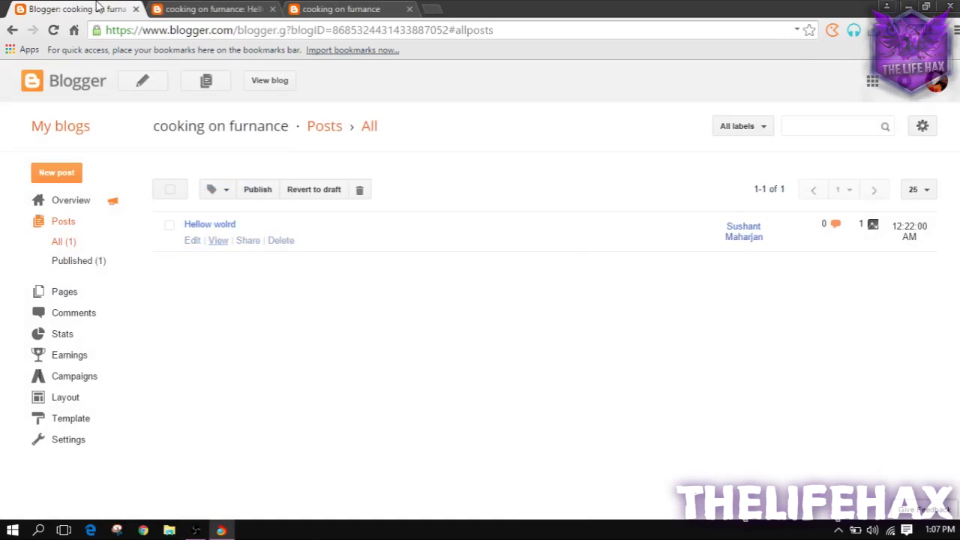